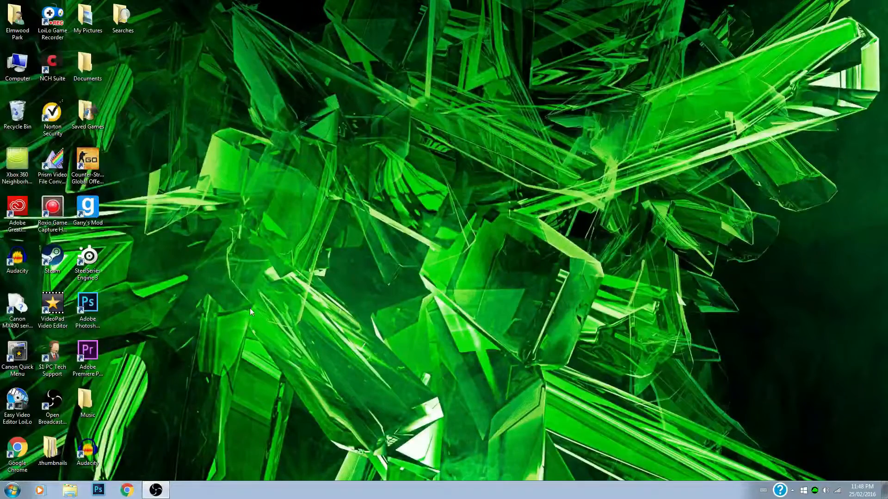
Select and deselect the SteelSeries Engine shortcut, then open the Start menu
{"action": "left_click", "coordinate": [88, 257]}
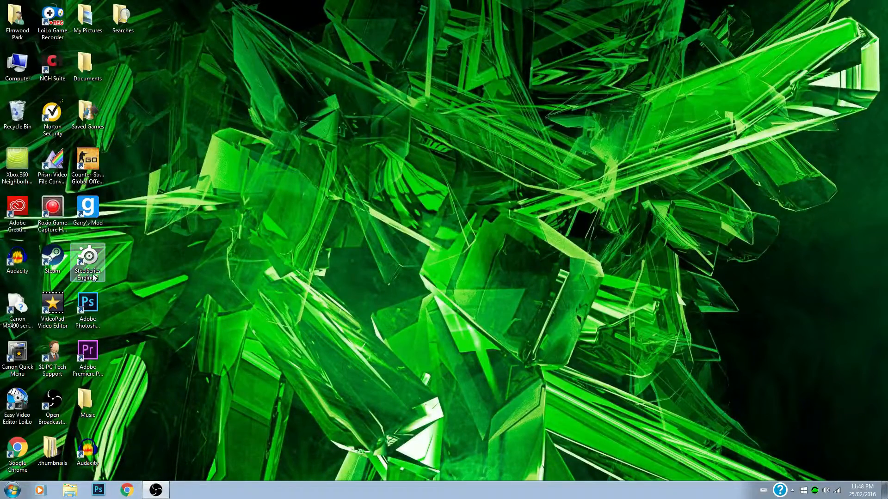
{"action": "left_click", "coordinate": [87, 354]}
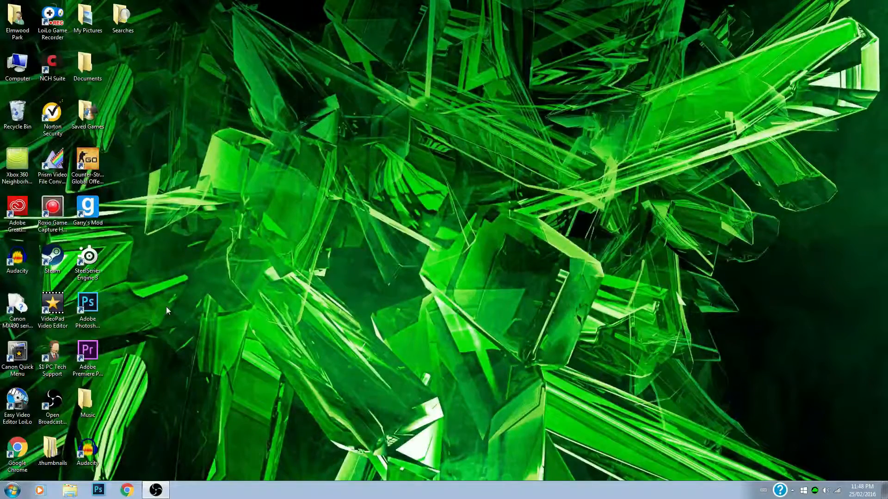
{"action": "mouse_move", "coordinate": [214, 318]}
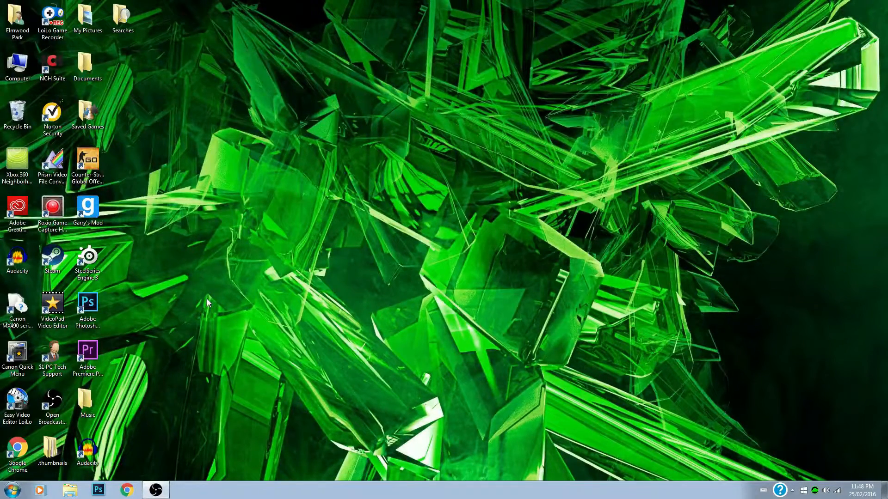
{"action": "mouse_move", "coordinate": [266, 336]}
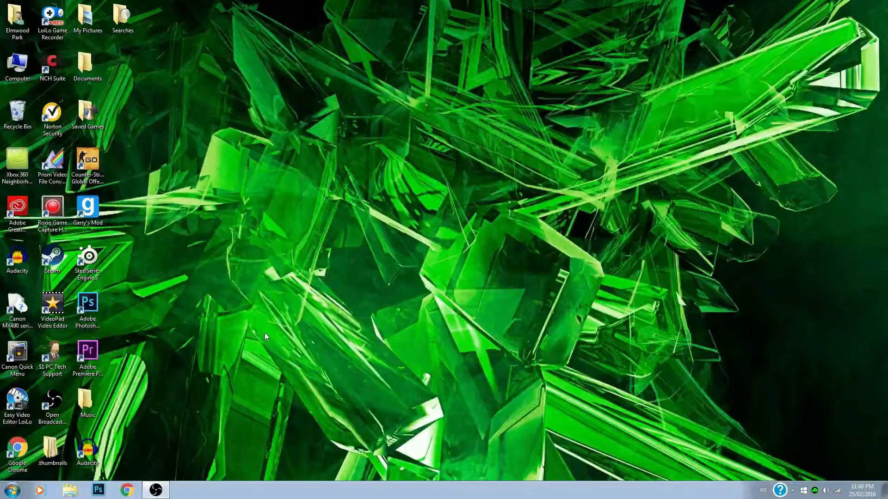
{"action": "left_click", "coordinate": [8, 490]}
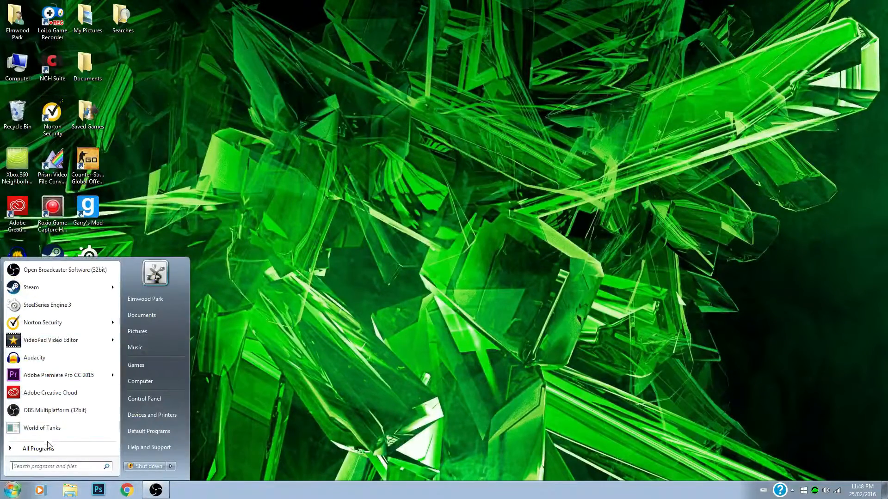
{"action": "left_click", "coordinate": [35, 448]}
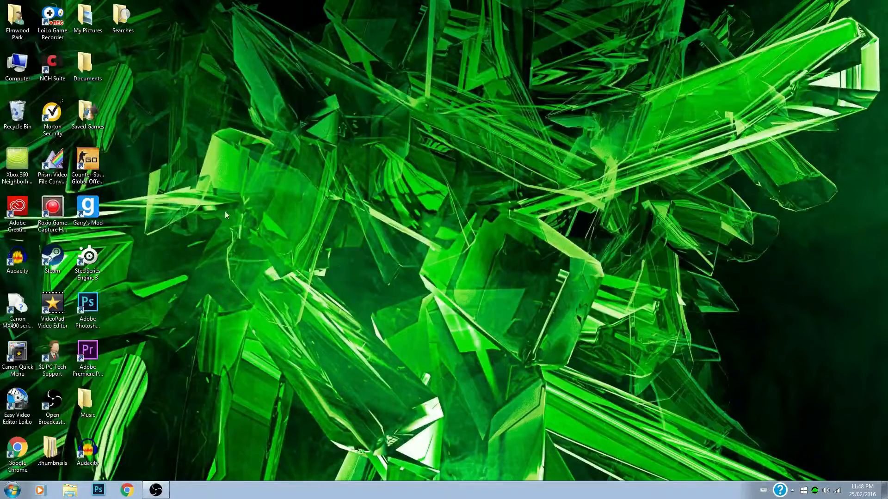
{"action": "mouse_move", "coordinate": [277, 148]}
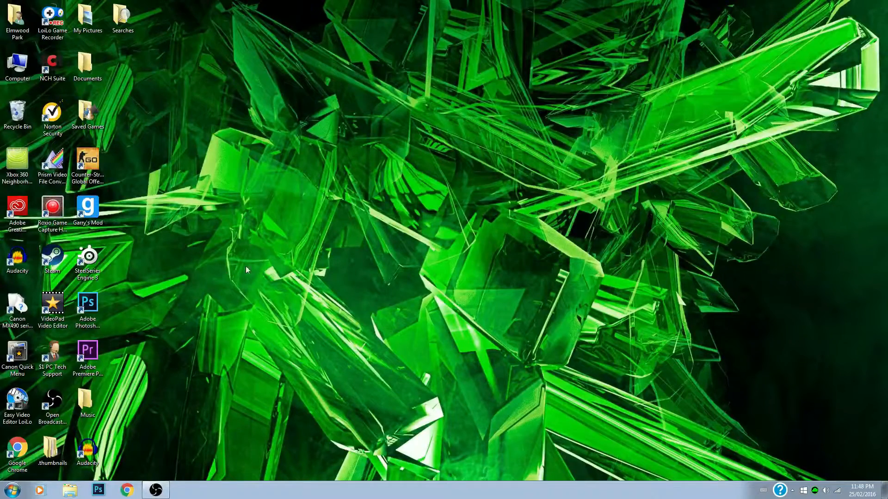
{"action": "mouse_move", "coordinate": [618, 154]}
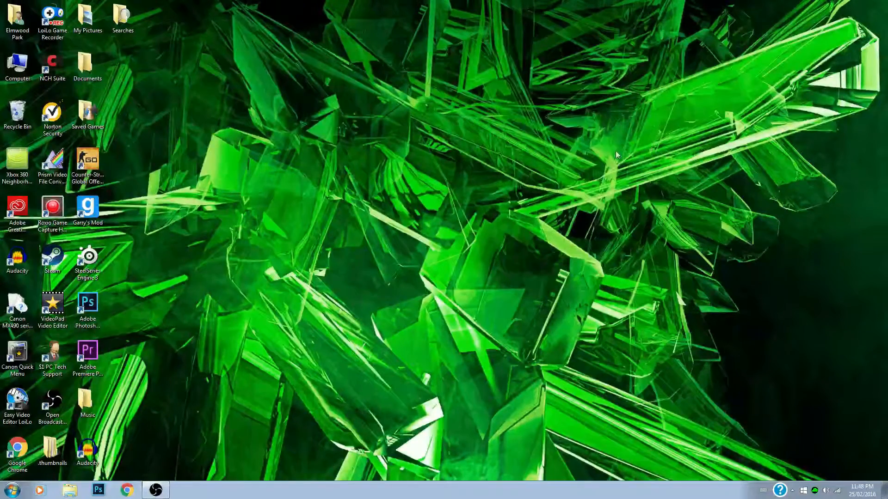
{"action": "mouse_move", "coordinate": [333, 282]}
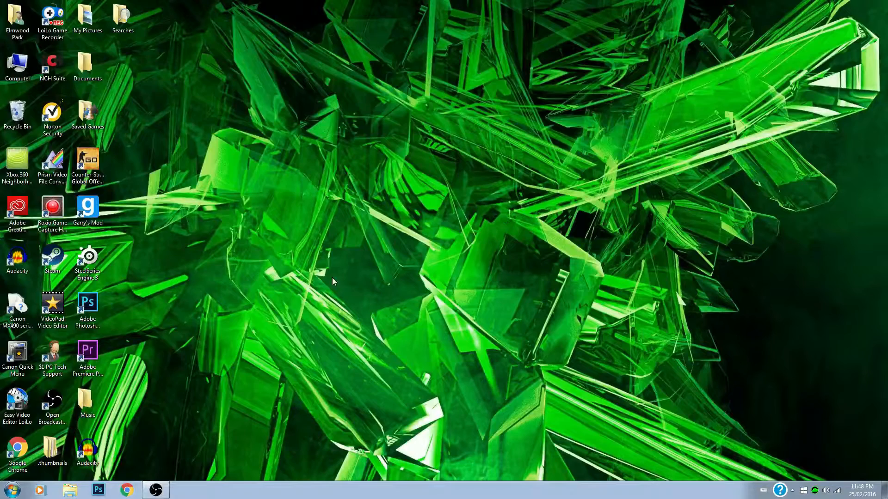
{"action": "left_click", "coordinate": [10, 489]}
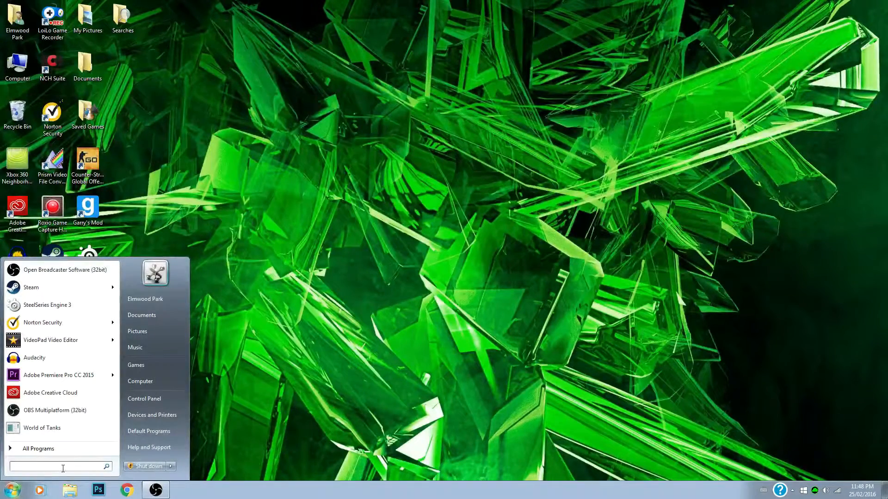
Search the Start menu for cmd and run Command Prompt as administrator
{"action": "left_click", "coordinate": [405, 237]}
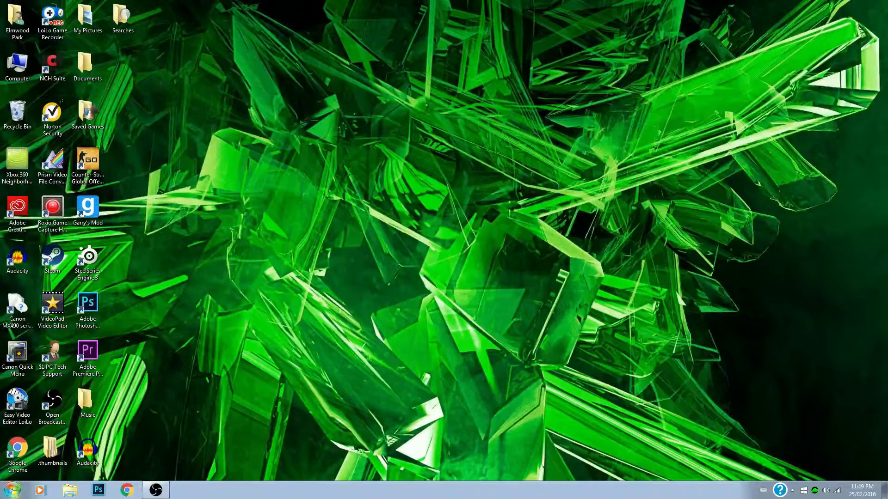
{"action": "left_click", "coordinate": [11, 490]}
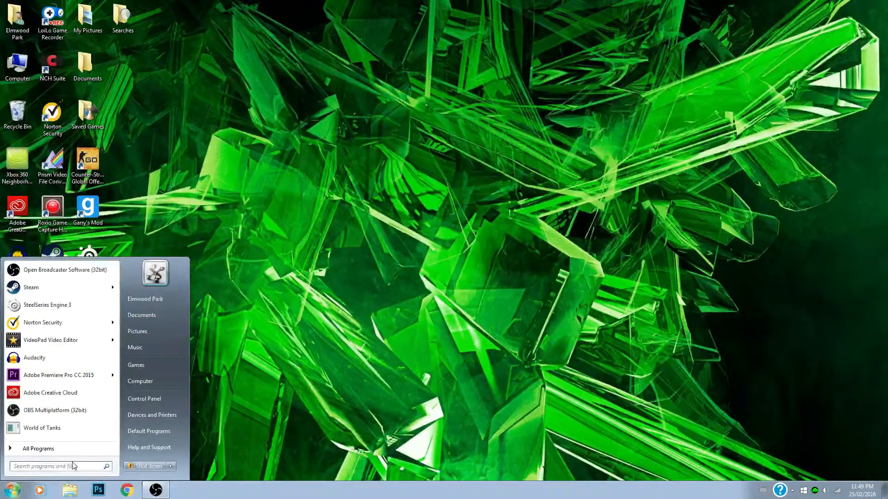
{"action": "type", "text": "cmd"}
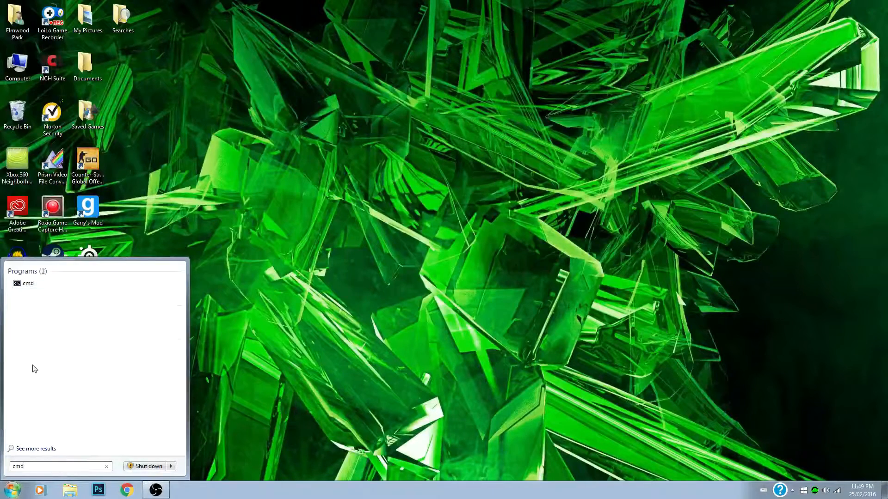
{"action": "mouse_move", "coordinate": [62, 292]}
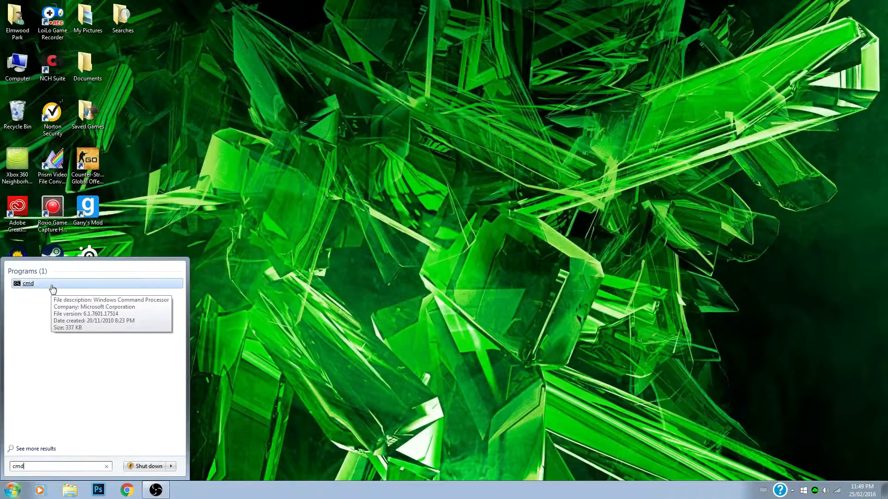
{"action": "right_click", "coordinate": [27, 283]}
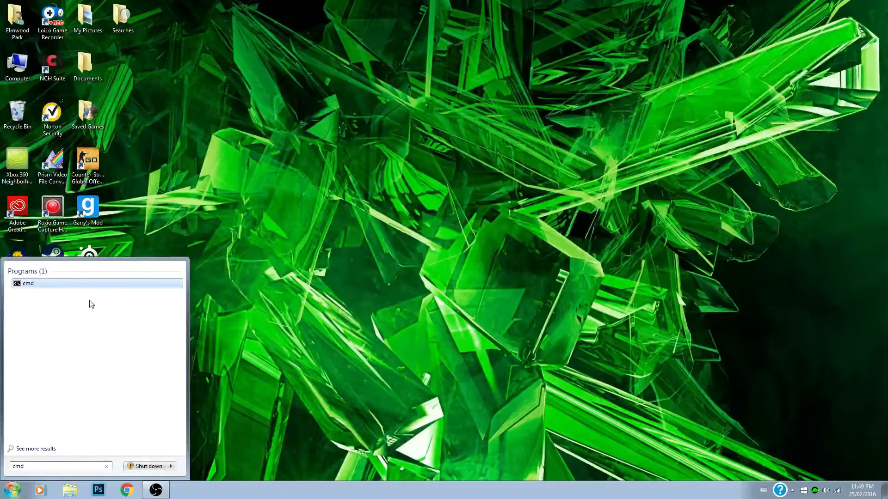
{"action": "left_click", "coordinate": [28, 283]}
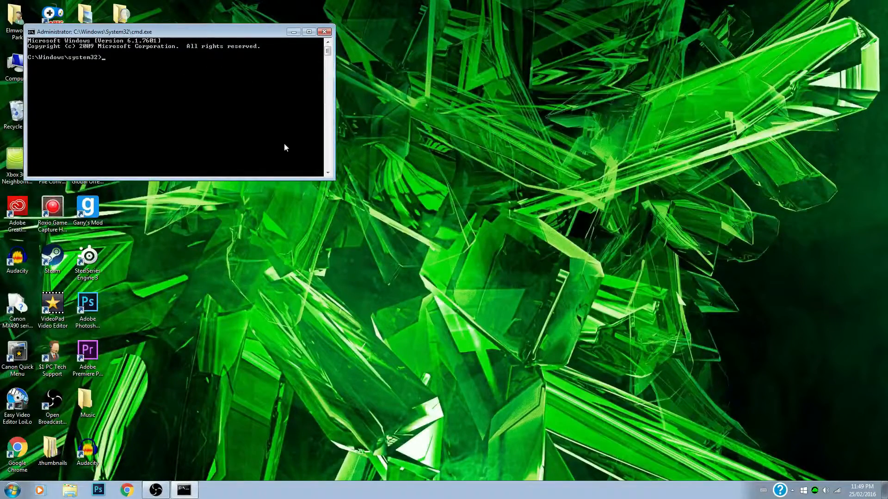
{"action": "mouse_move", "coordinate": [356, 243]}
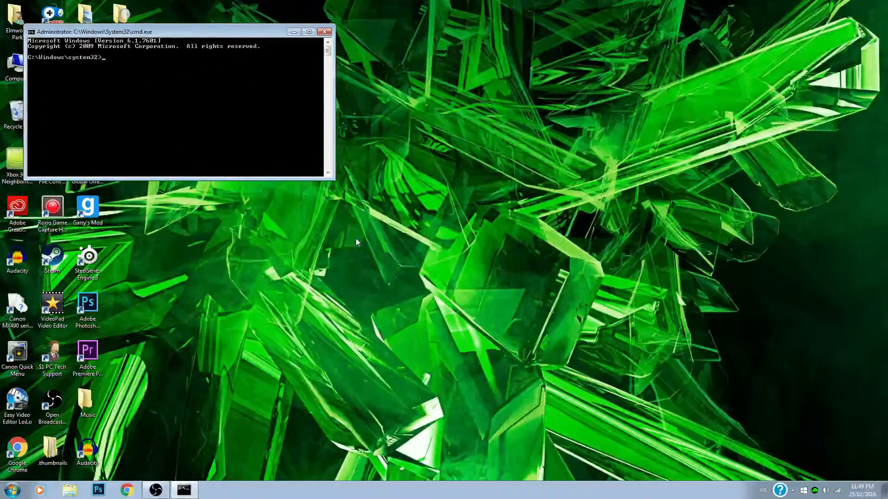
Type 'netsh' at the administrator prompt to begin the winsock reset command
{"action": "type", "text": "ne"}
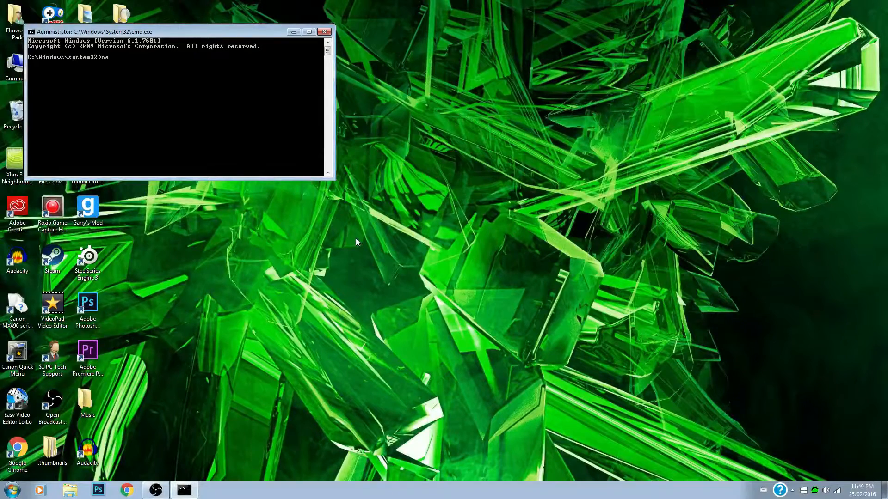
{"action": "type", "text": "tsh winsock reset"}
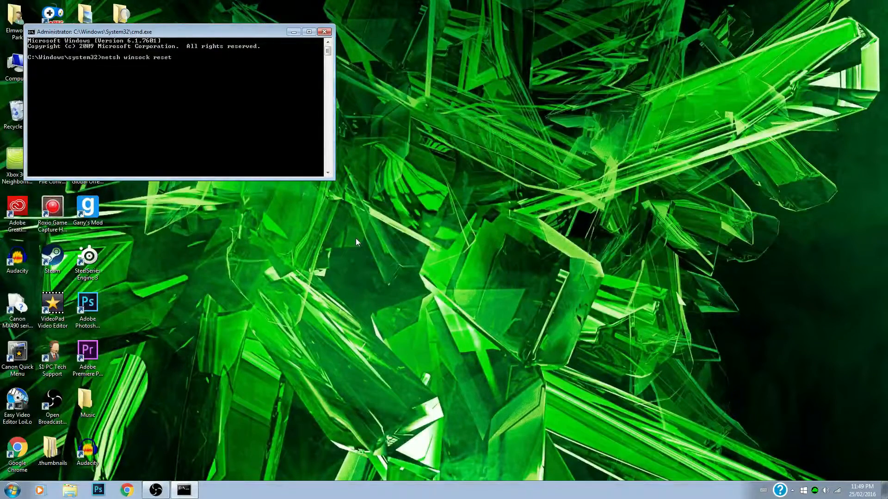
{"action": "mouse_move", "coordinate": [238, 89]}
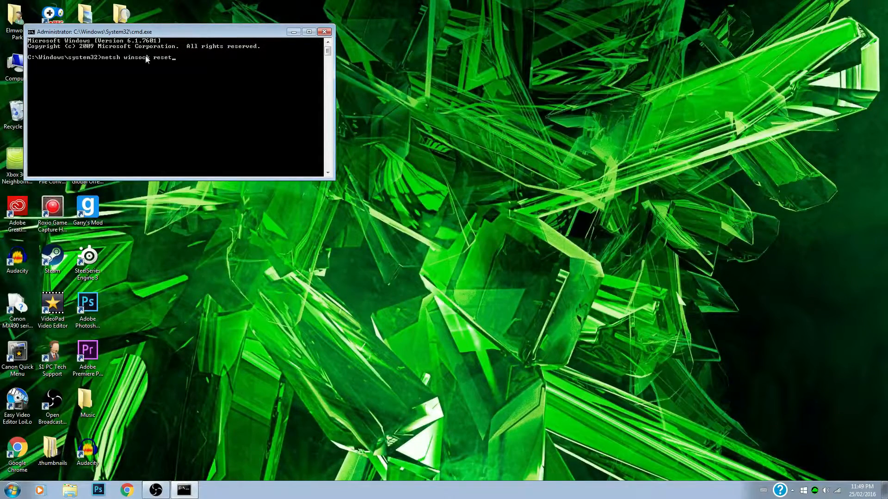
{"action": "mouse_move", "coordinate": [124, 41]}
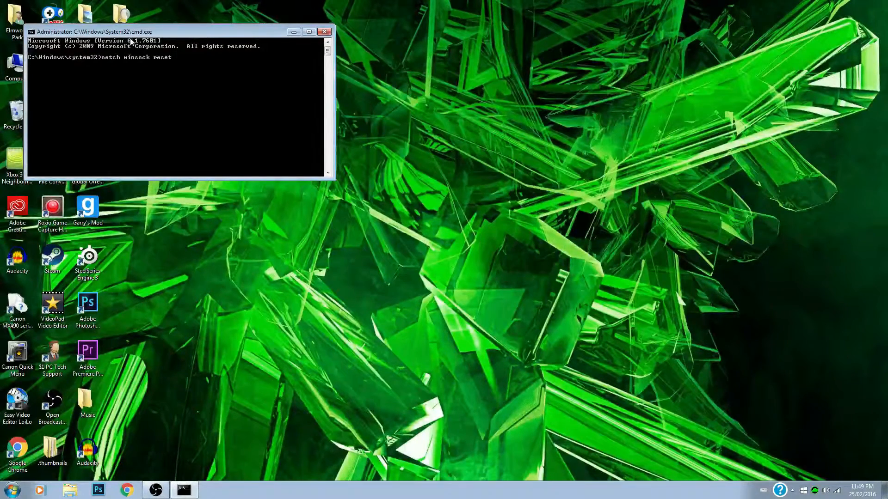
{"action": "mouse_move", "coordinate": [170, 8]}
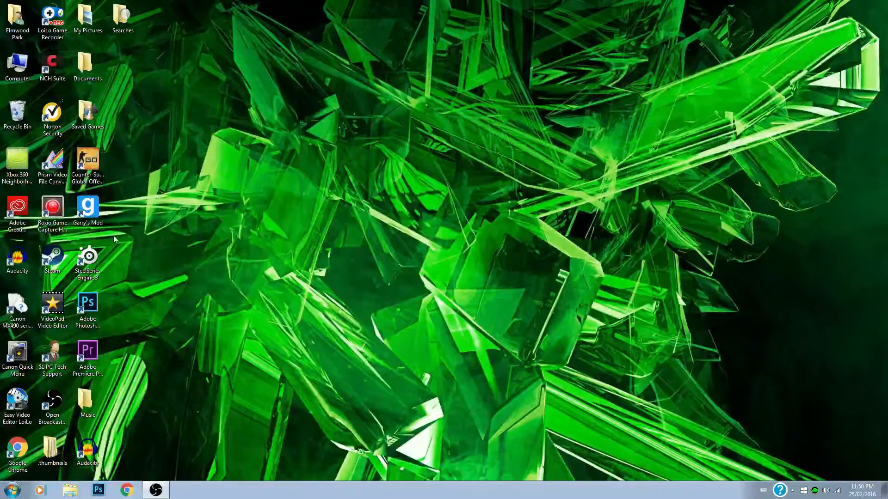
Launch SteelSeries Engine 3 from its desktop shortcut and select the Premiere Pro shortcut
{"action": "left_click", "coordinate": [88, 258]}
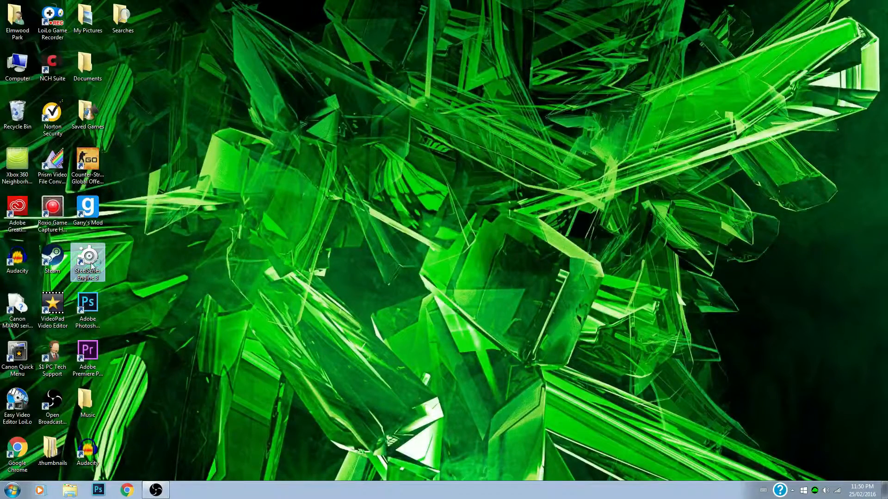
{"action": "double_click", "coordinate": [88, 262]}
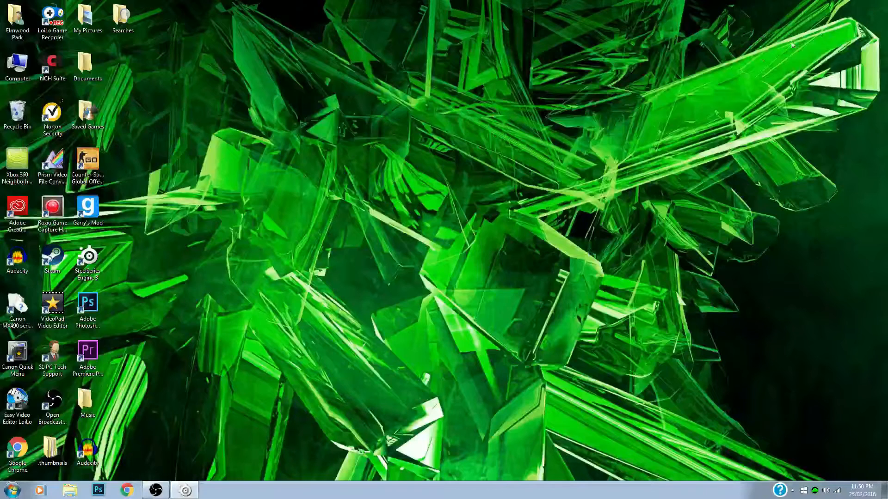
{"action": "left_click", "coordinate": [88, 351]}
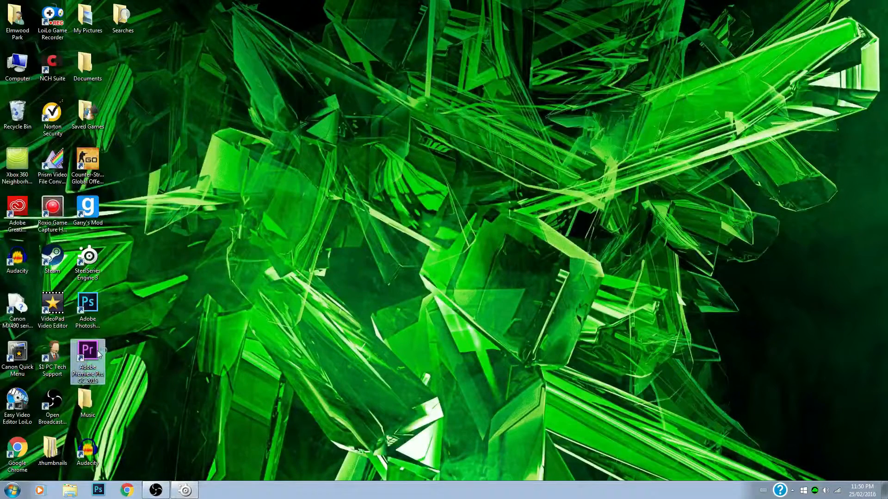
{"action": "mouse_move", "coordinate": [88, 356]}
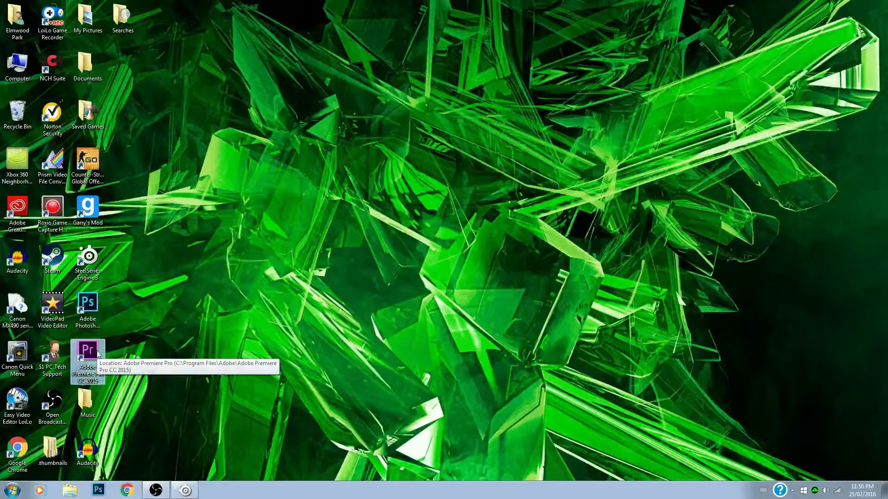
Launch Adobe Premiere Pro CC 2015 and bring its loading window forward
{"action": "double_click", "coordinate": [87, 357]}
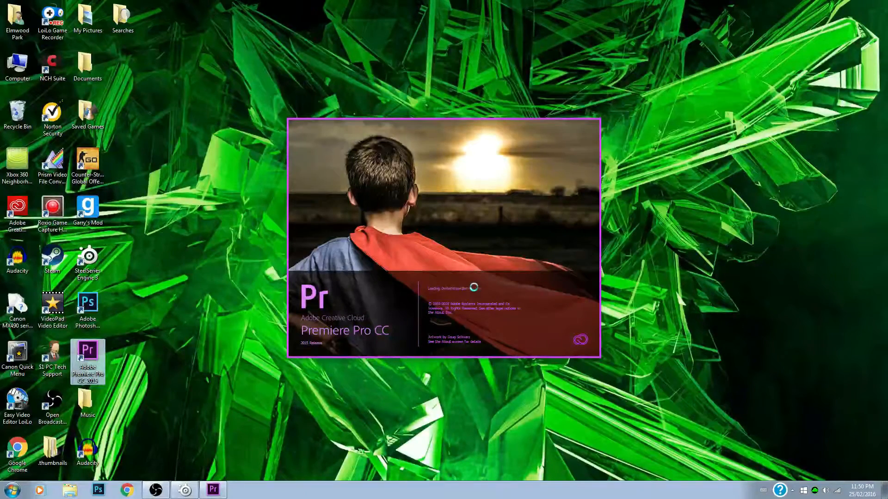
{"action": "right_click", "coordinate": [183, 489]}
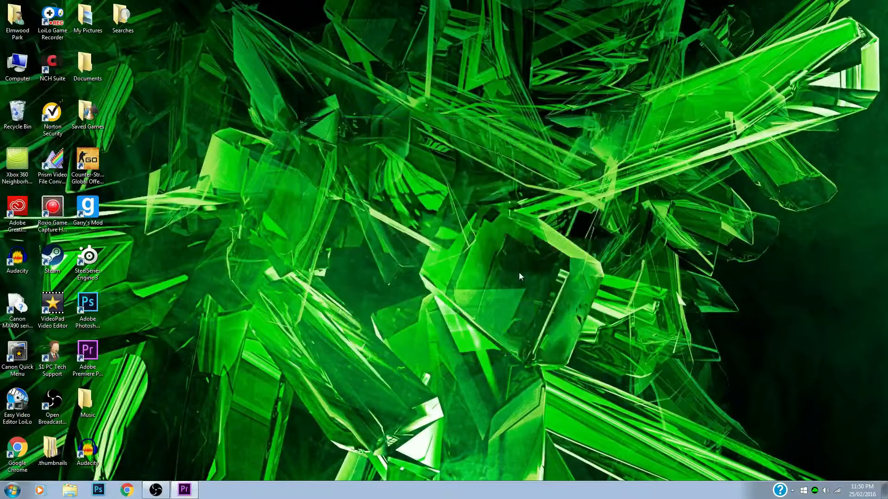
{"action": "left_click", "coordinate": [184, 490]}
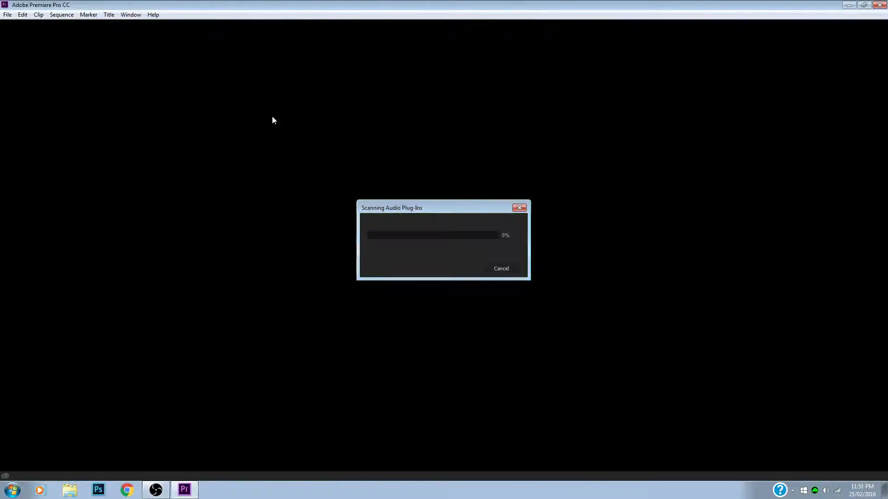
{"action": "mouse_move", "coordinate": [407, 204]}
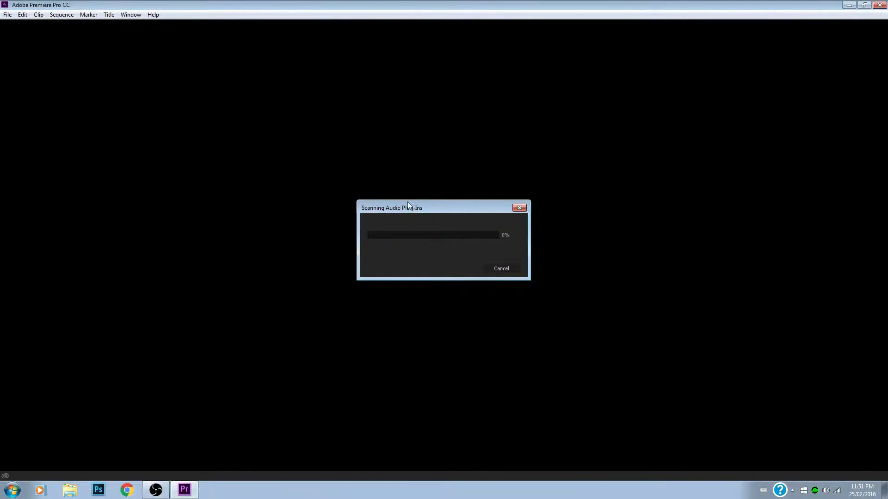
{"action": "mouse_move", "coordinate": [335, 262]}
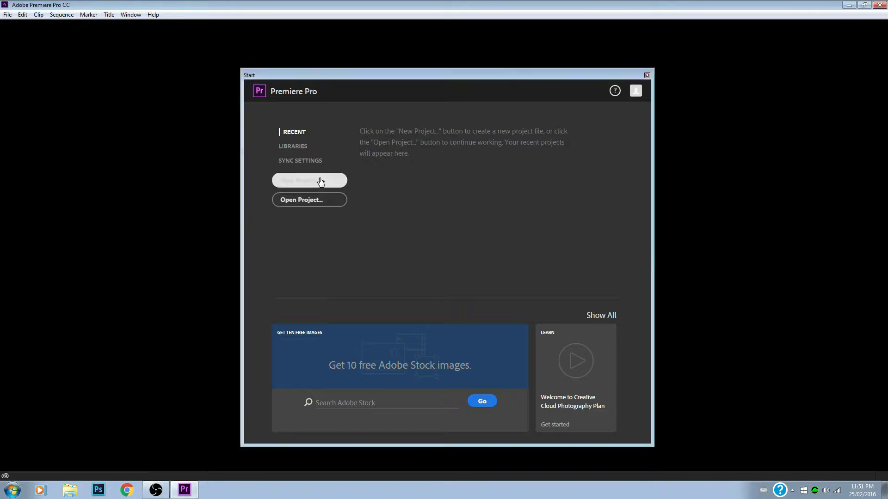
Create a new Untitled project, accepting the default New Project settings
{"action": "left_click", "coordinate": [310, 179]}
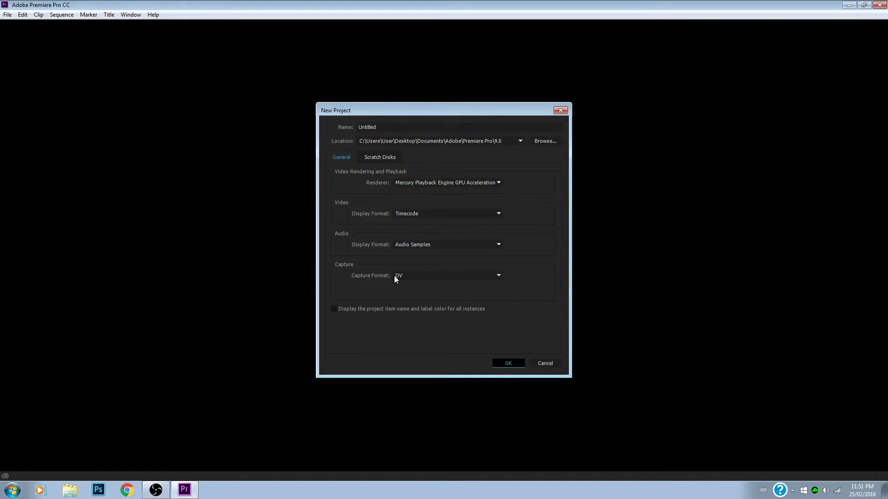
{"action": "mouse_move", "coordinate": [404, 108]}
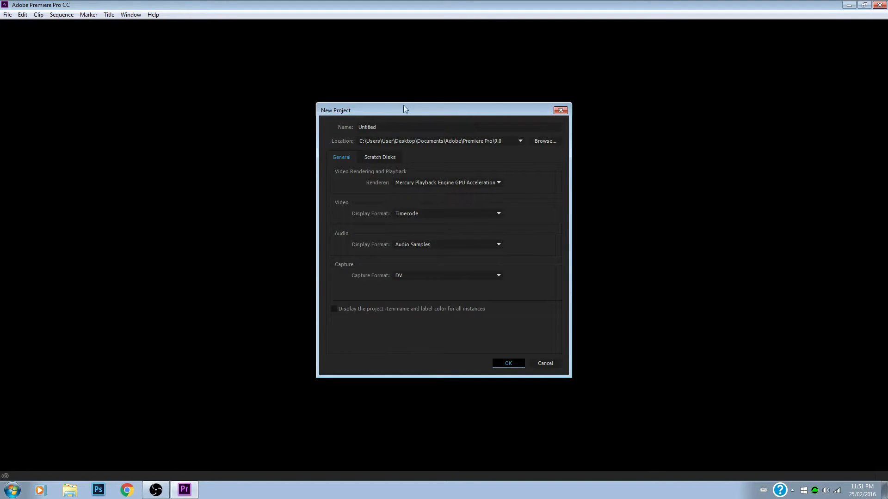
{"action": "mouse_move", "coordinate": [442, 179]}
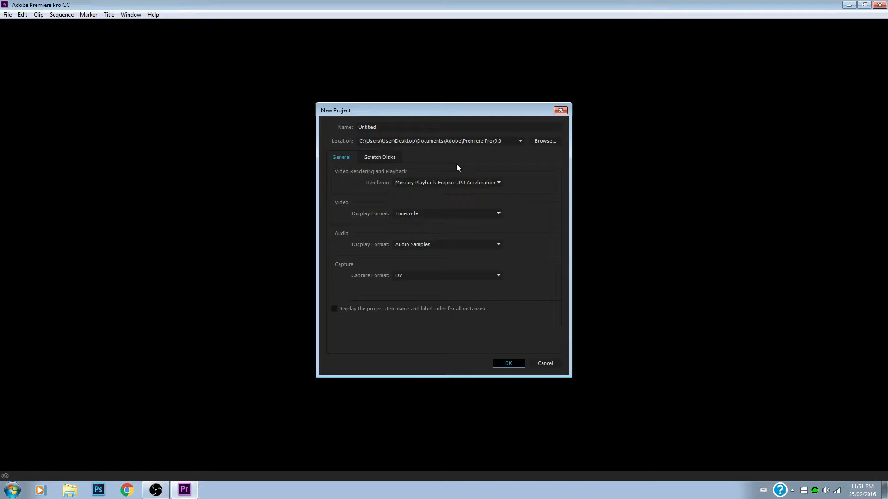
{"action": "left_click", "coordinate": [507, 363]}
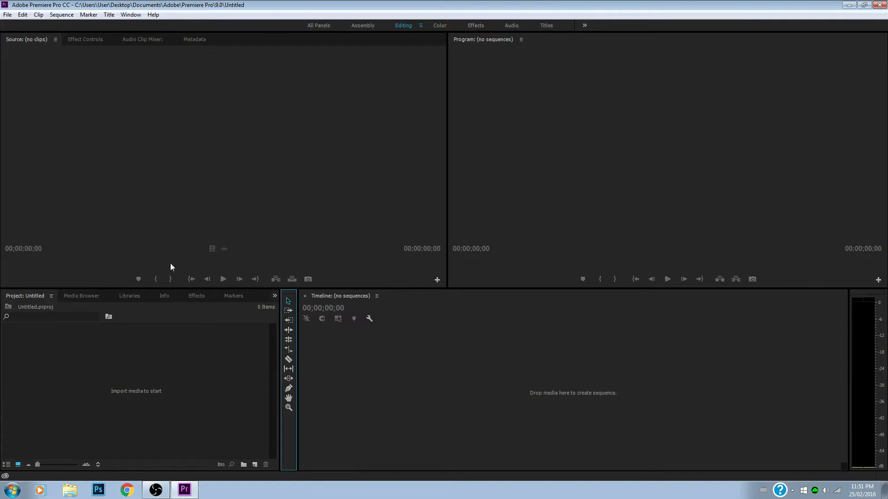
Exit Adobe Premiere Pro with the window's close button
{"action": "left_click", "coordinate": [25, 296]}
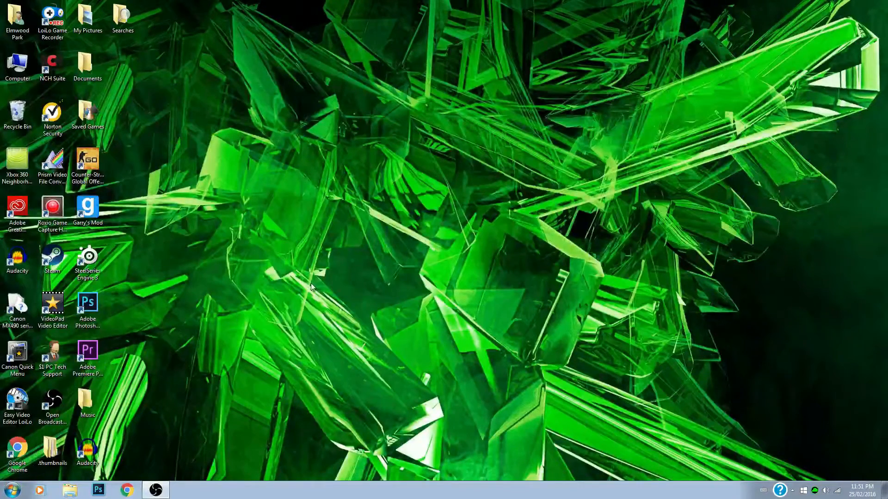
{"action": "mouse_move", "coordinate": [204, 315]}
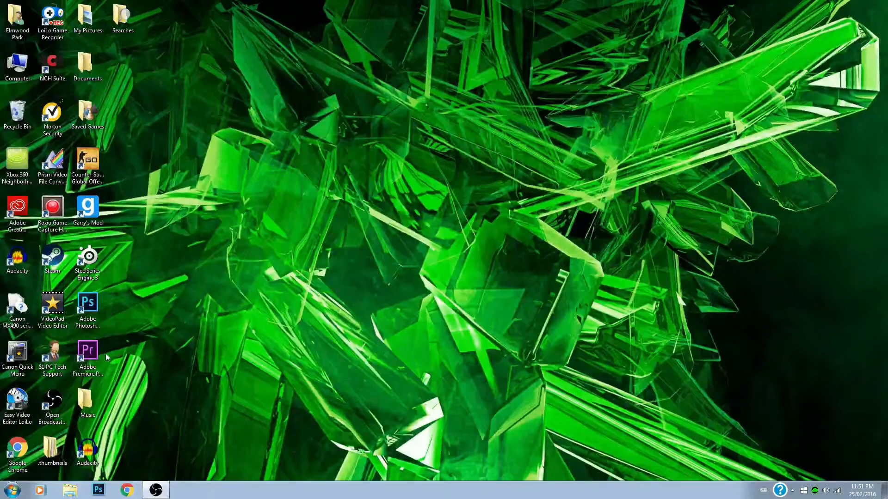
{"action": "left_click", "coordinate": [87, 257]}
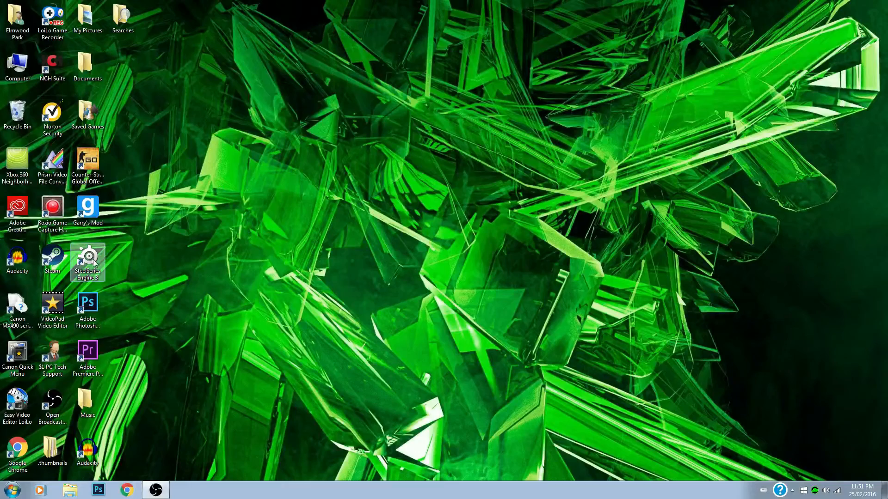
{"action": "left_click", "coordinate": [10, 490]}
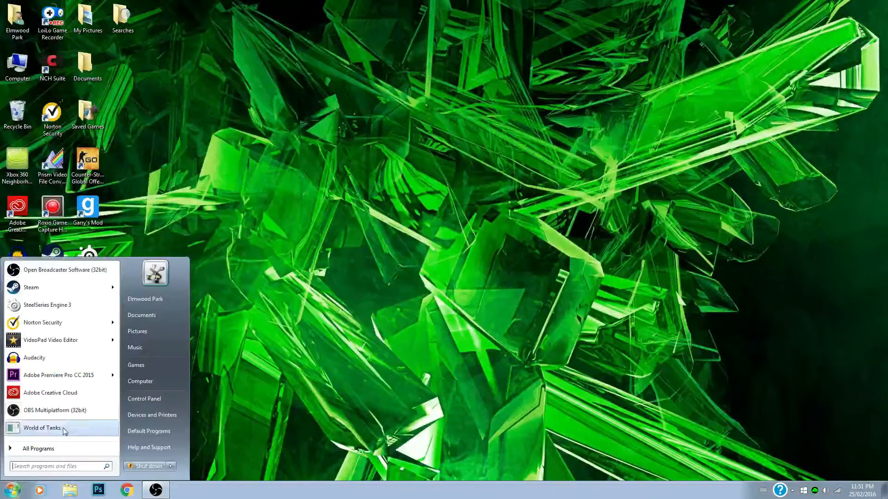
{"action": "left_click", "coordinate": [39, 449]}
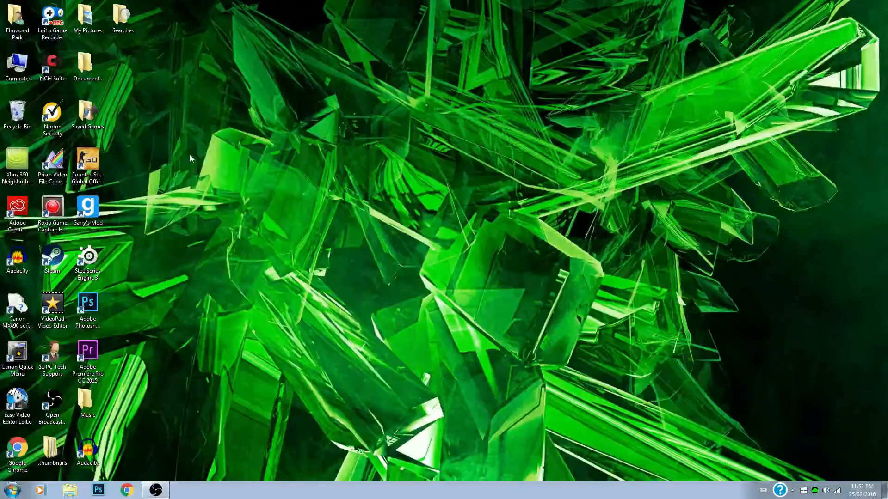
{"action": "mouse_move", "coordinate": [408, 136]}
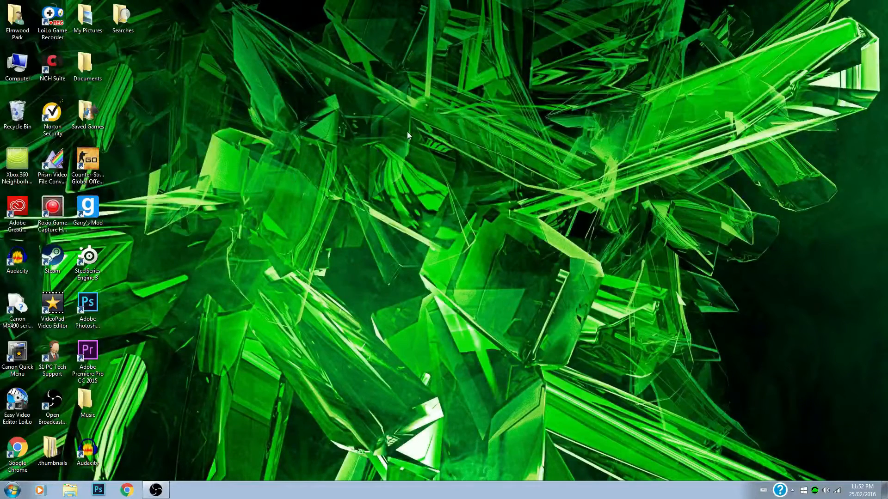
{"action": "mouse_move", "coordinate": [310, 131]}
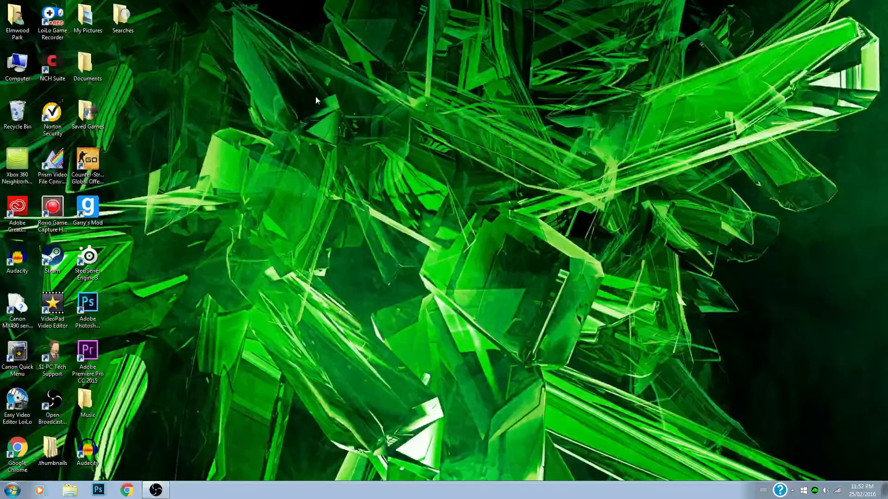
{"action": "mouse_move", "coordinate": [330, 76]}
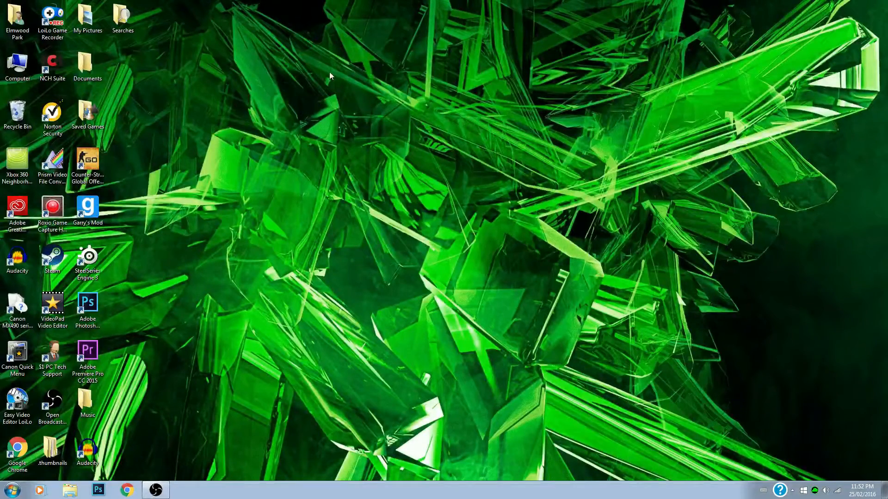